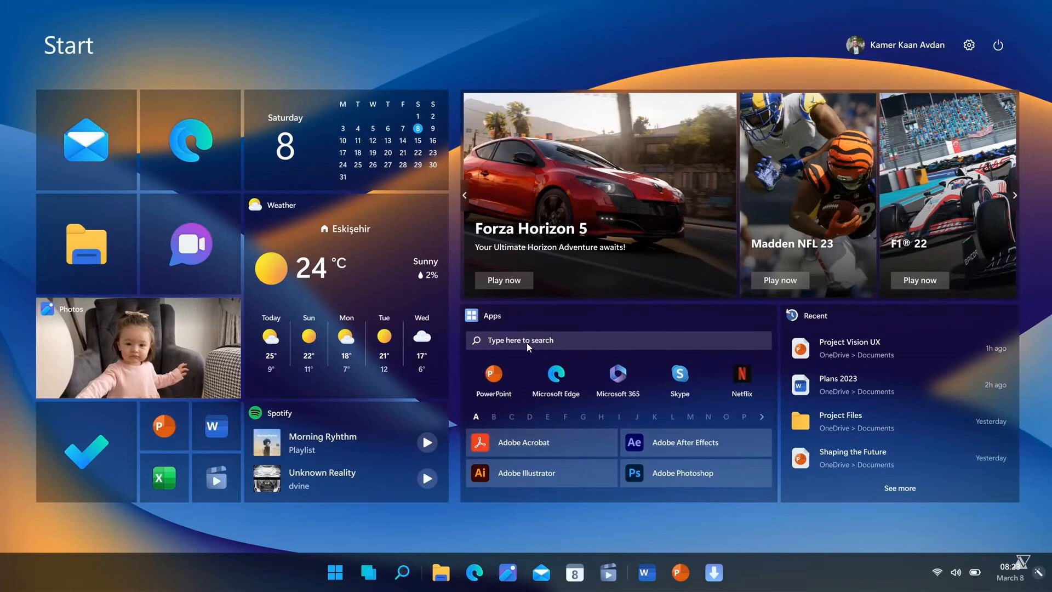
mouse_move(625, 281)
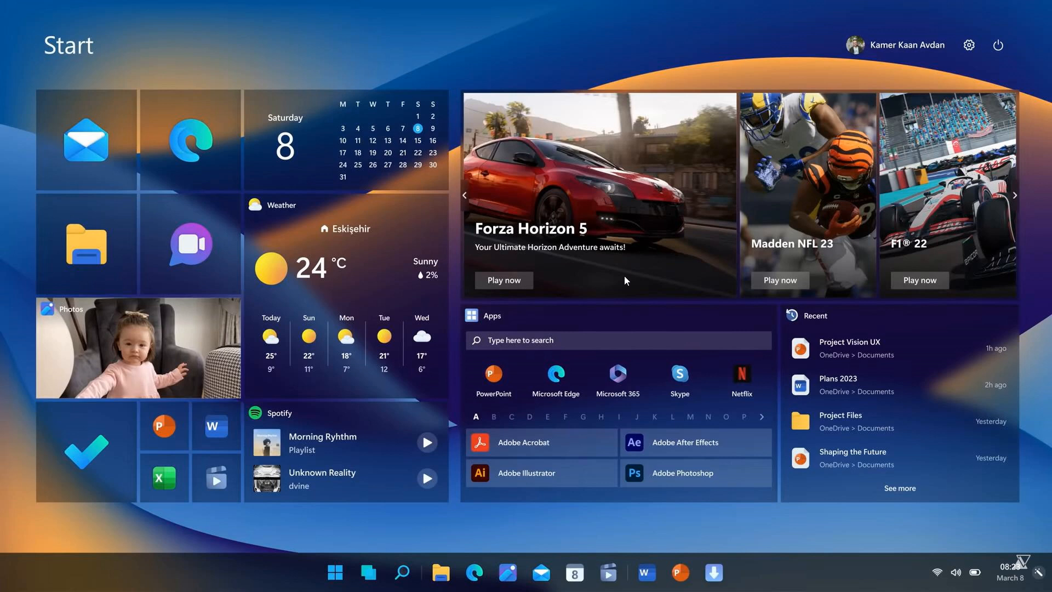
mouse_move(414, 200)
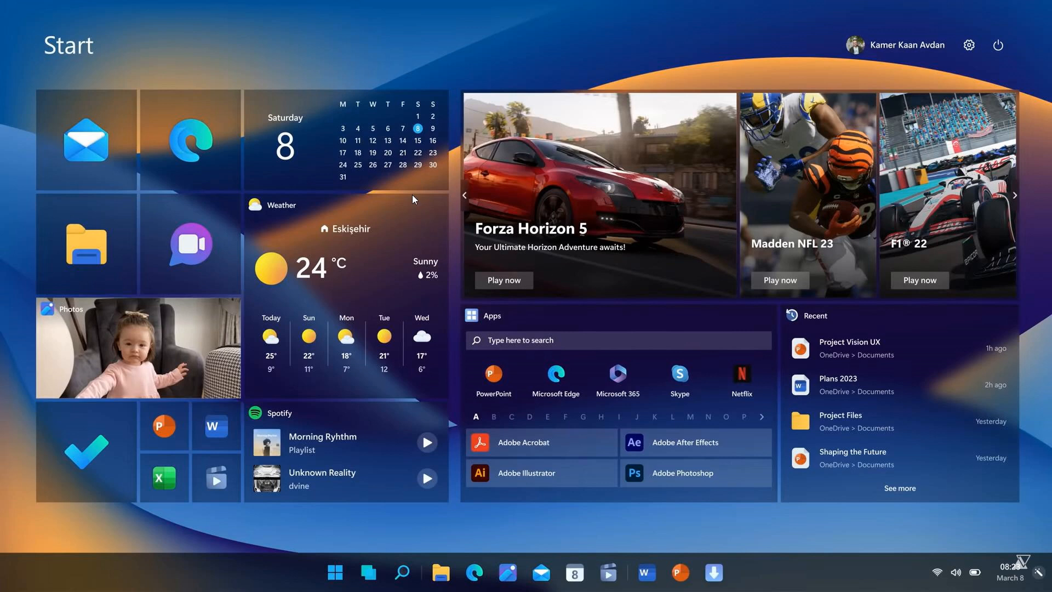
mouse_move(154, 189)
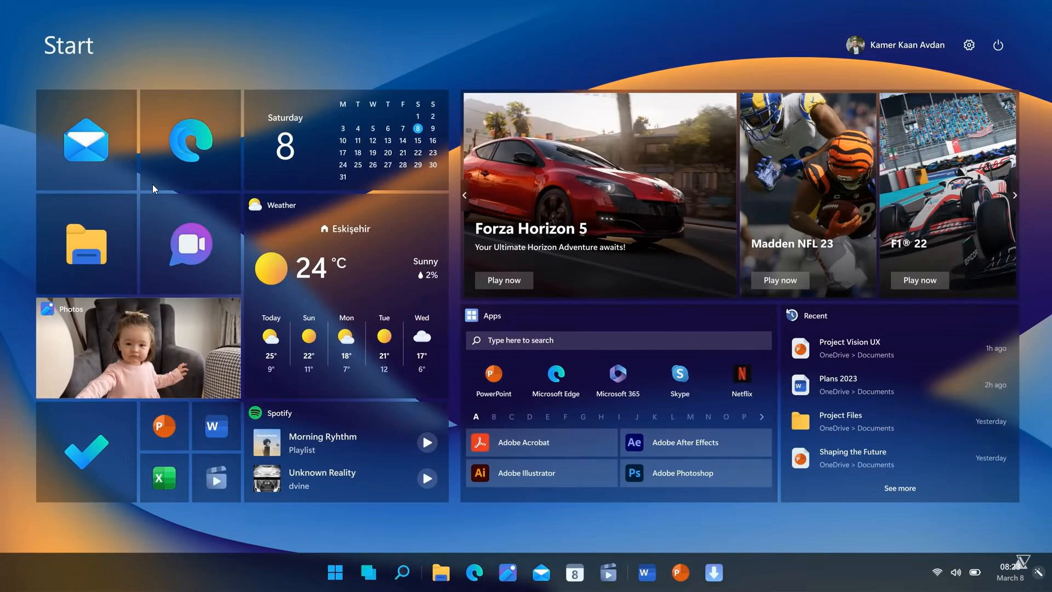
mouse_move(804, 581)
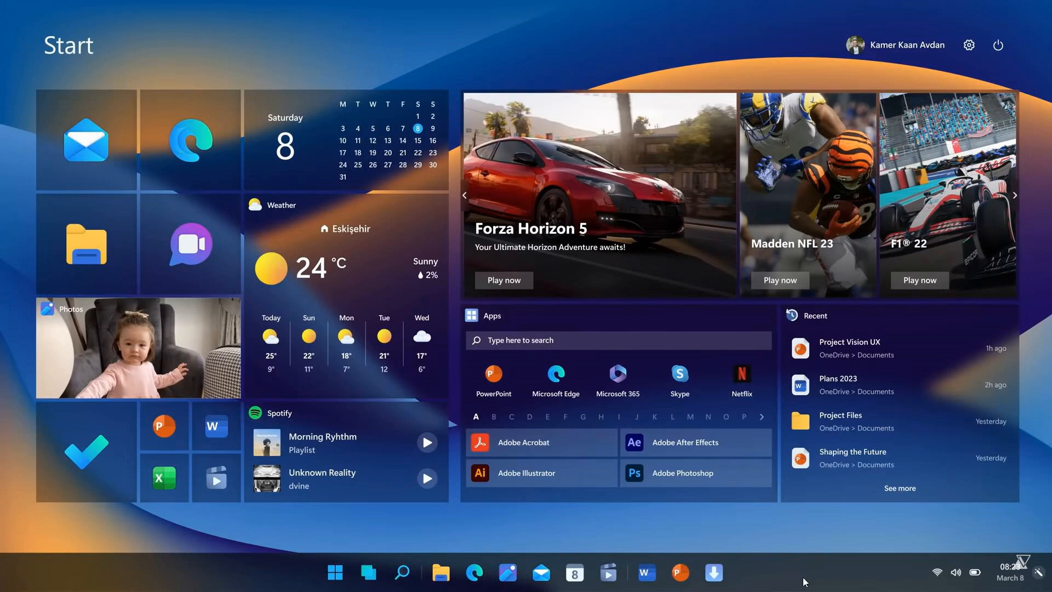
mouse_move(829, 575)
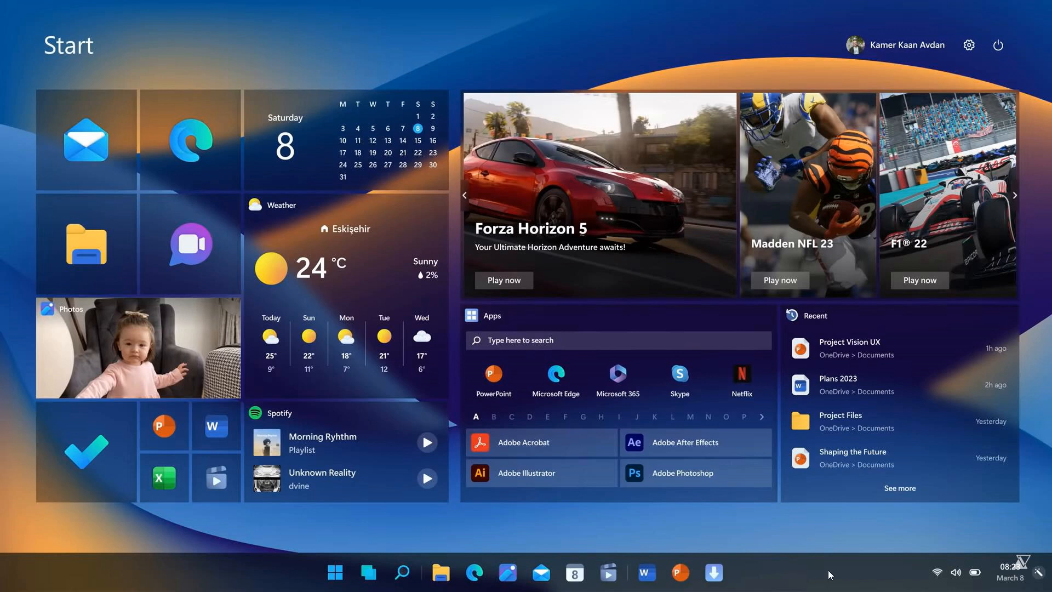
mouse_move(336, 554)
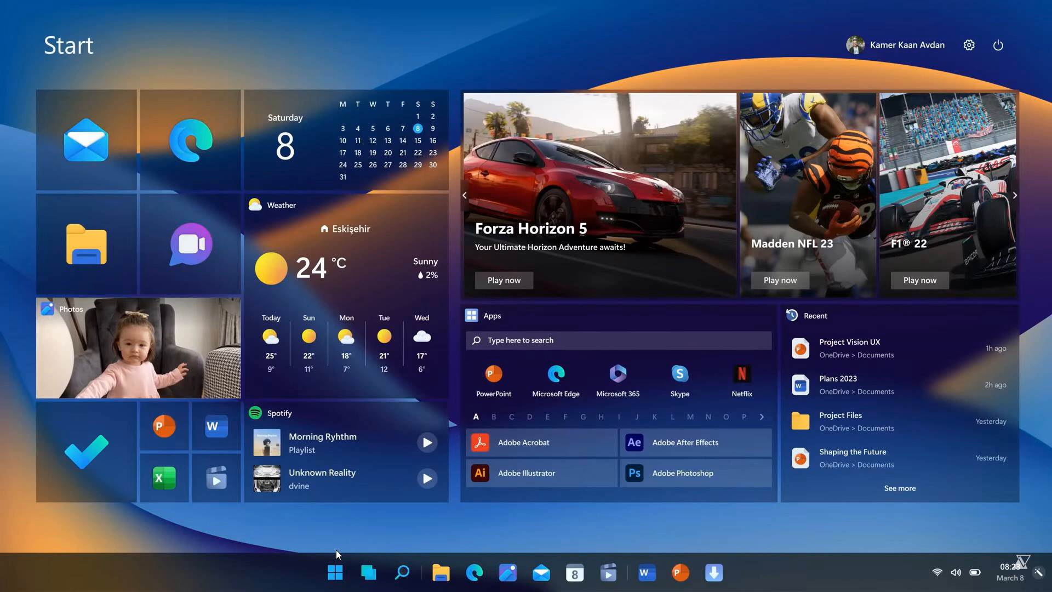
mouse_move(816, 573)
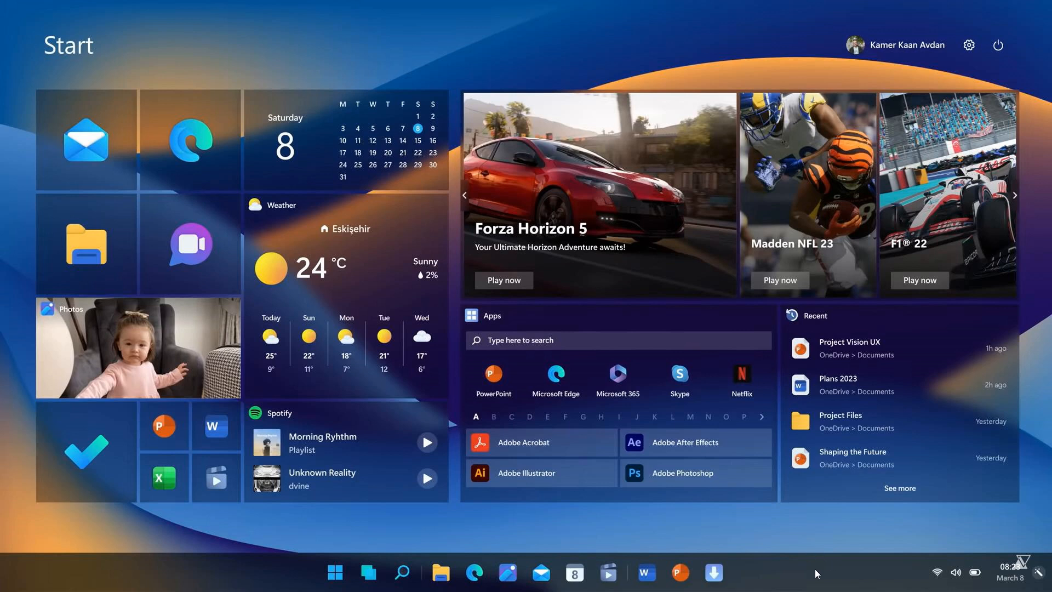
mouse_move(815, 573)
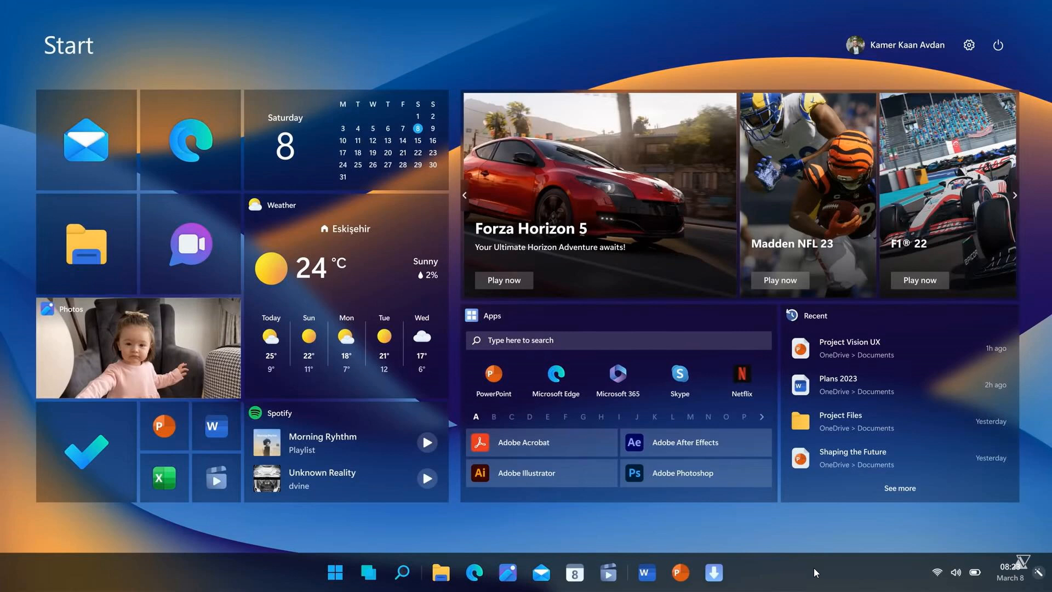
mouse_move(809, 572)
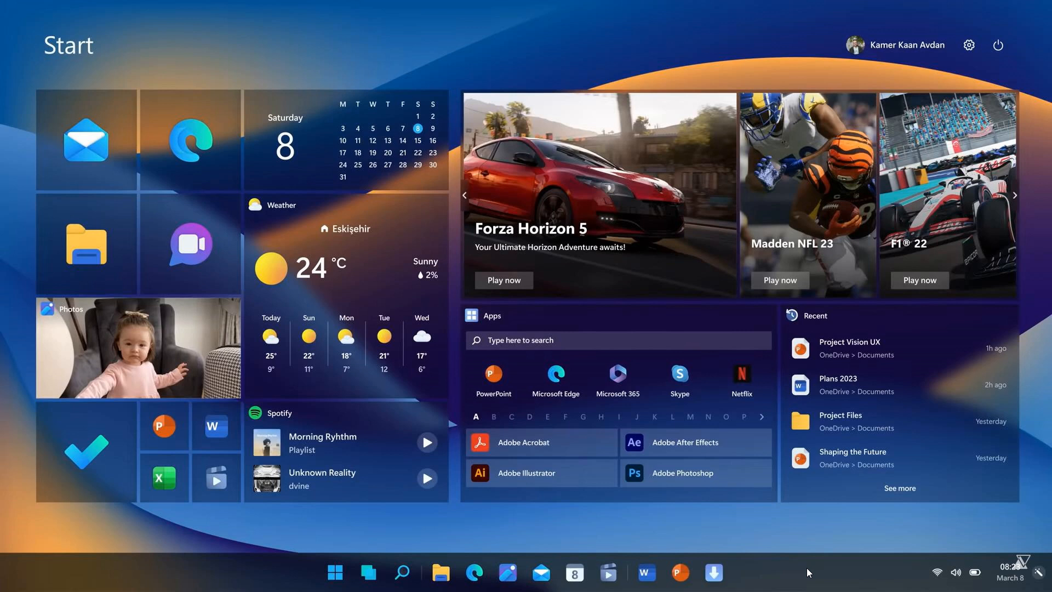
mouse_move(712, 434)
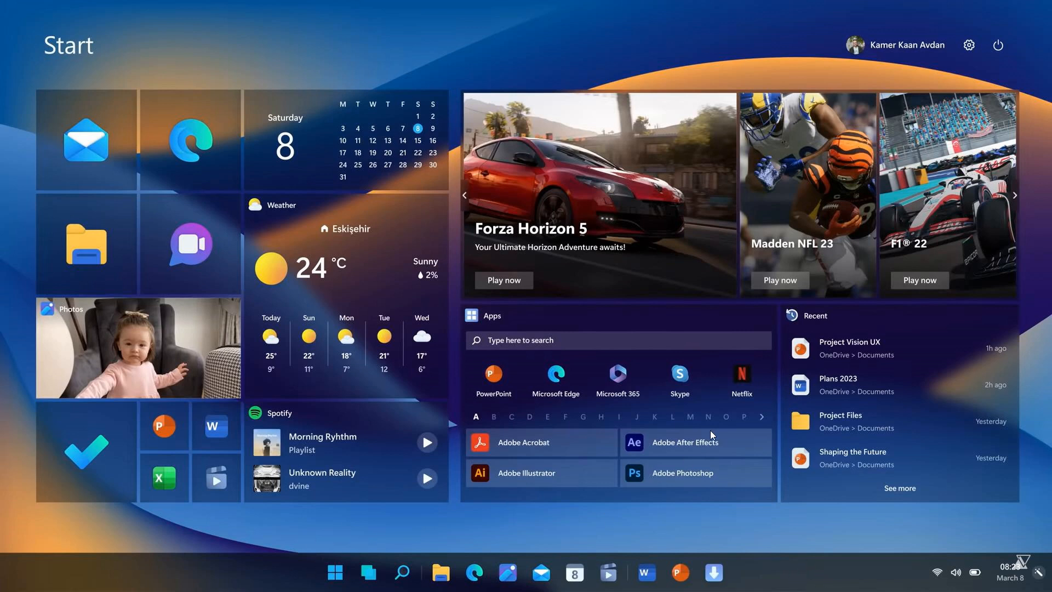
mouse_move(720, 423)
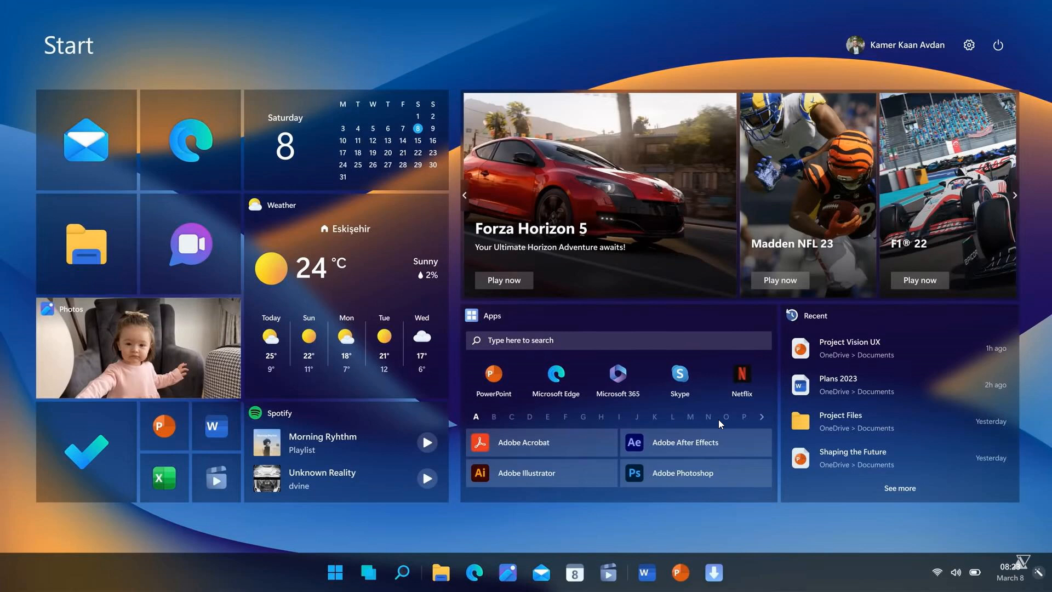
mouse_move(722, 521)
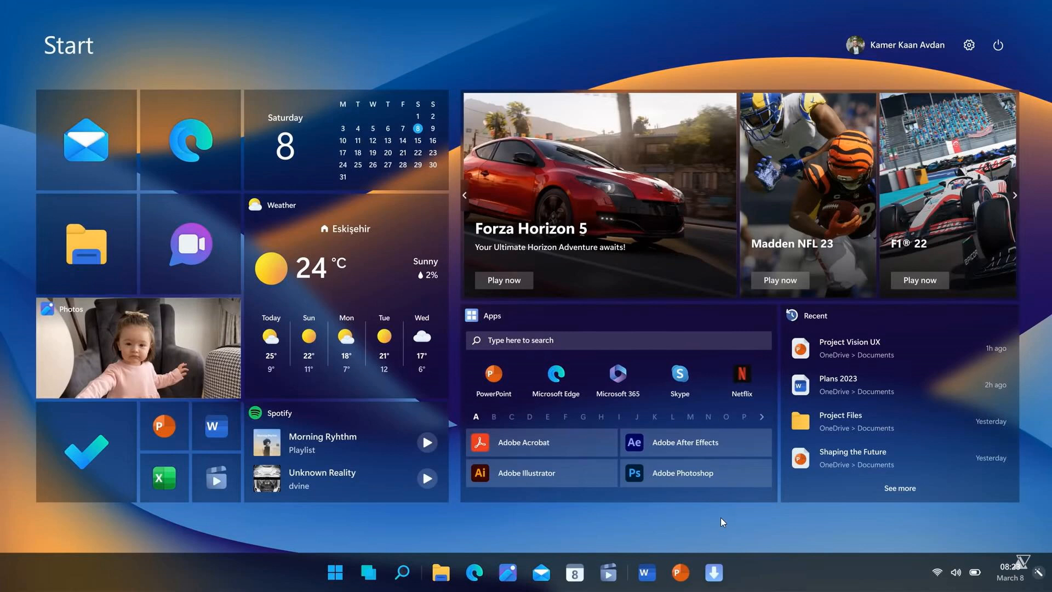
mouse_move(410, 525)
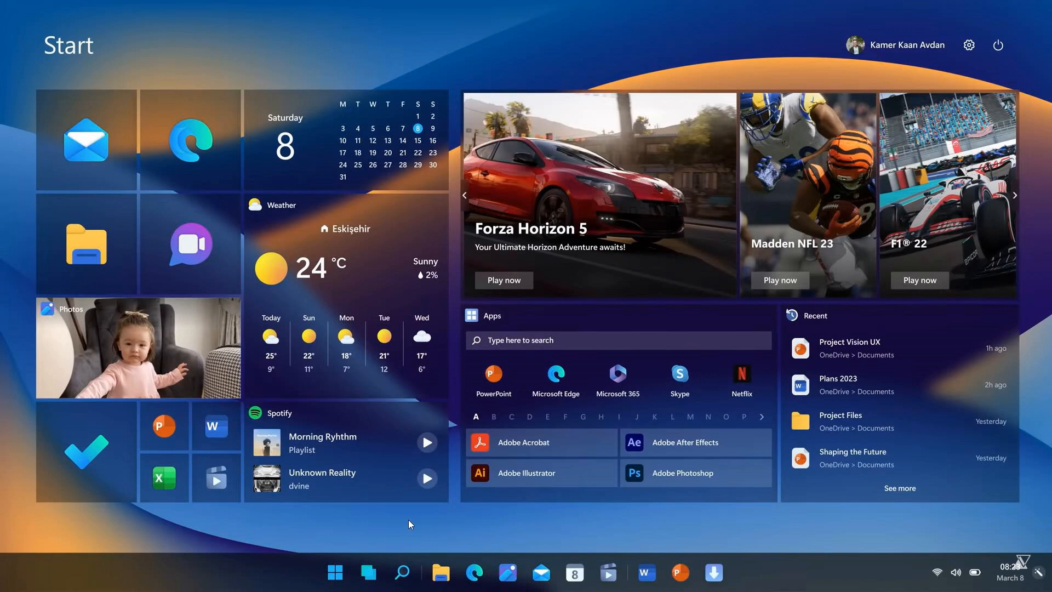
mouse_move(574, 526)
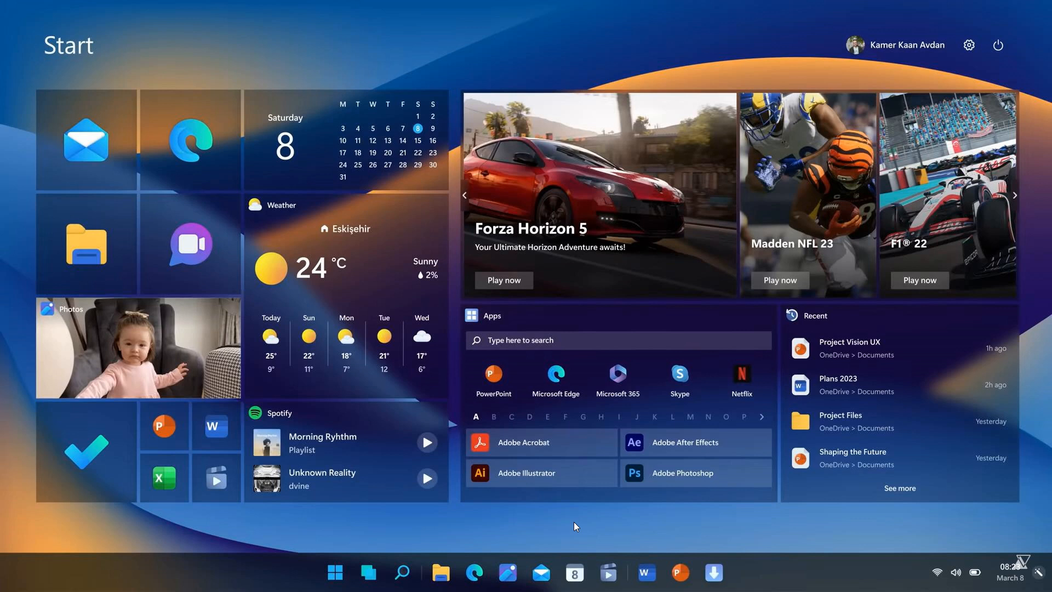
mouse_move(674, 399)
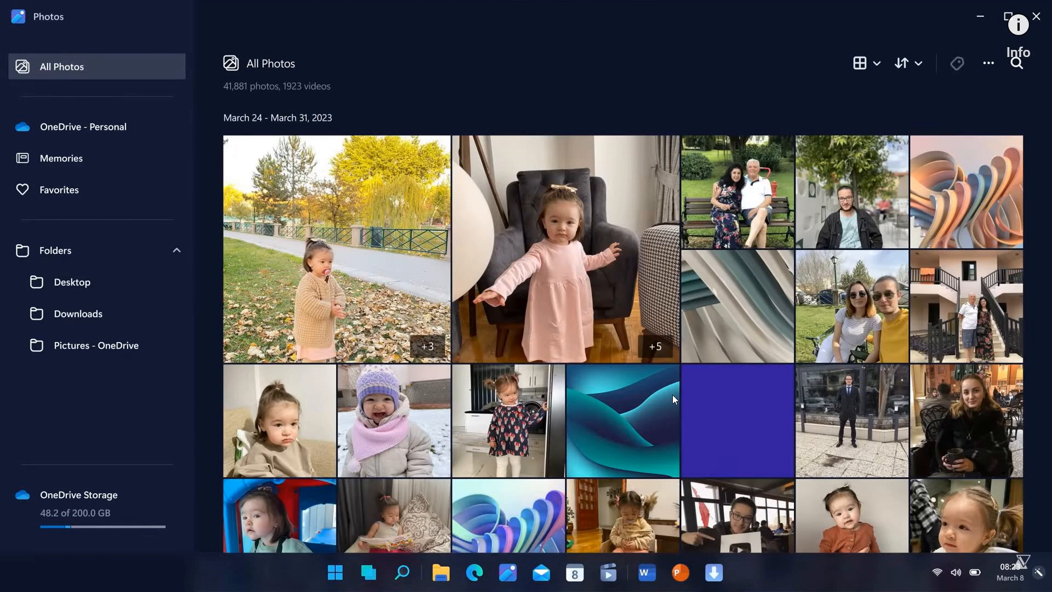
mouse_move(609, 316)
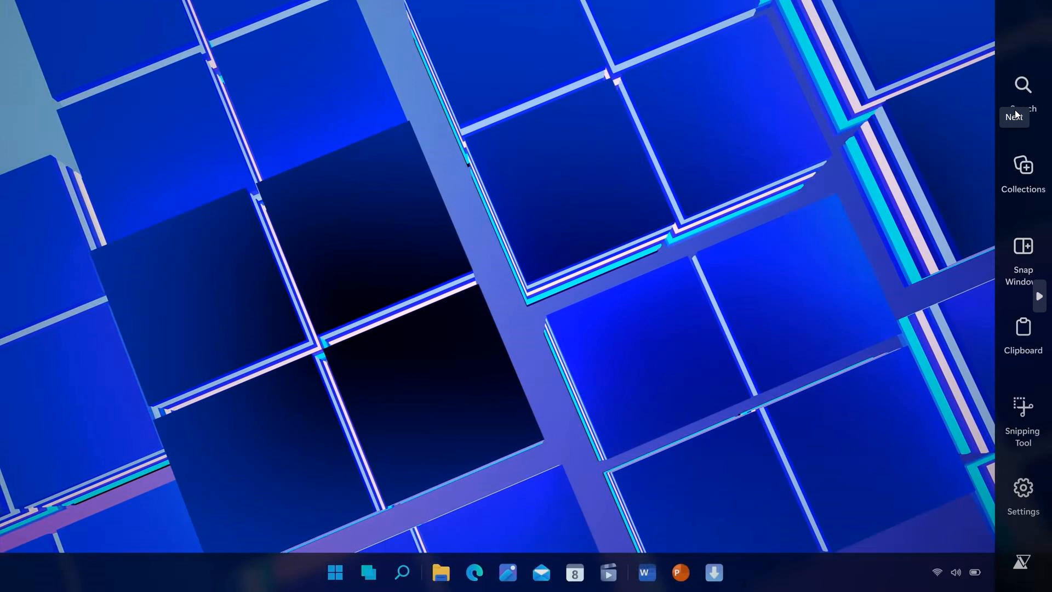
mouse_move(819, 223)
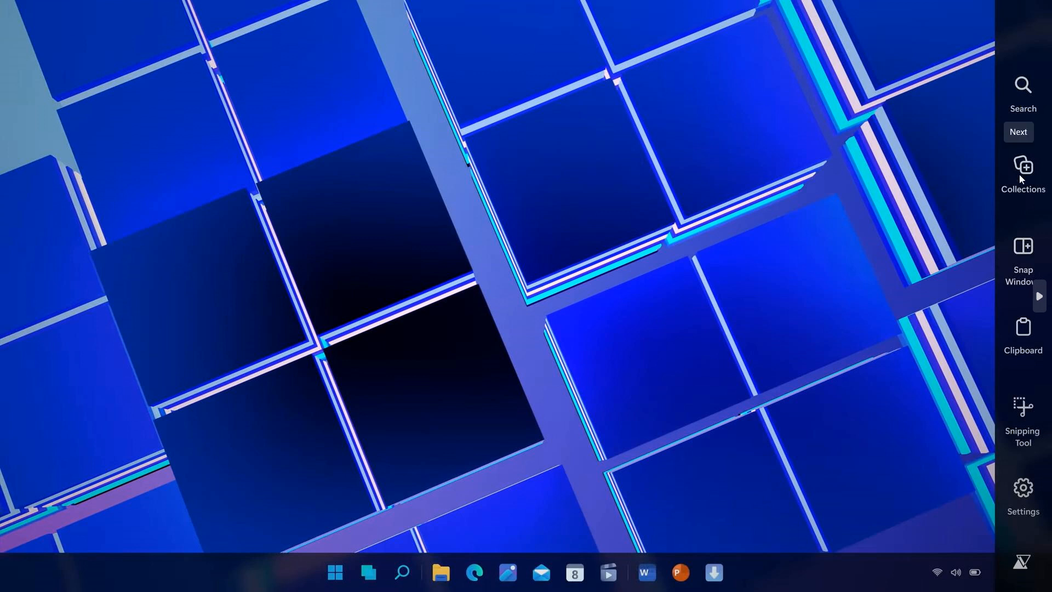
mouse_move(1021, 262)
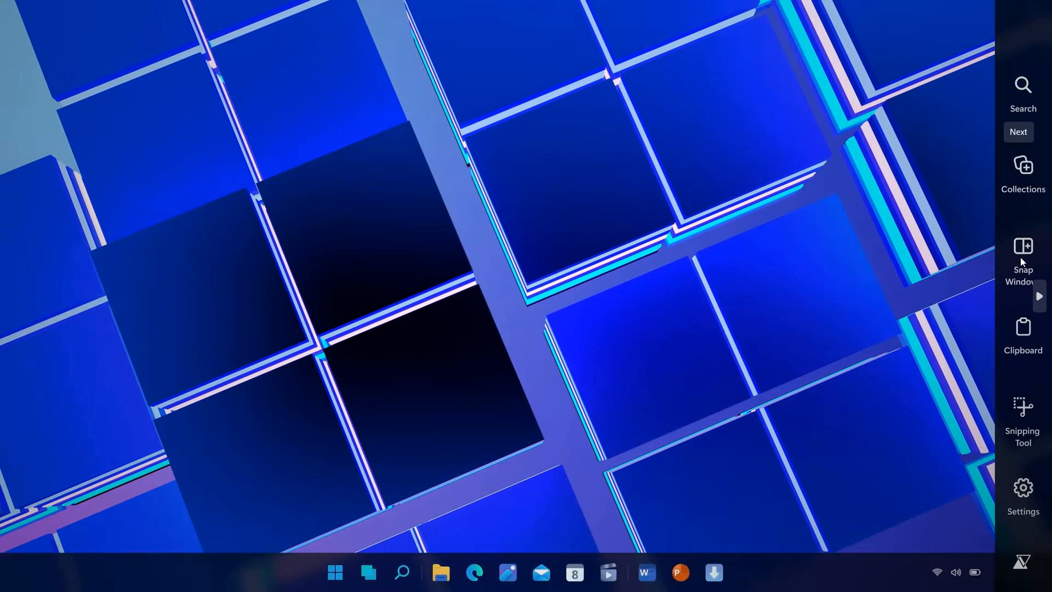
mouse_move(1021, 351)
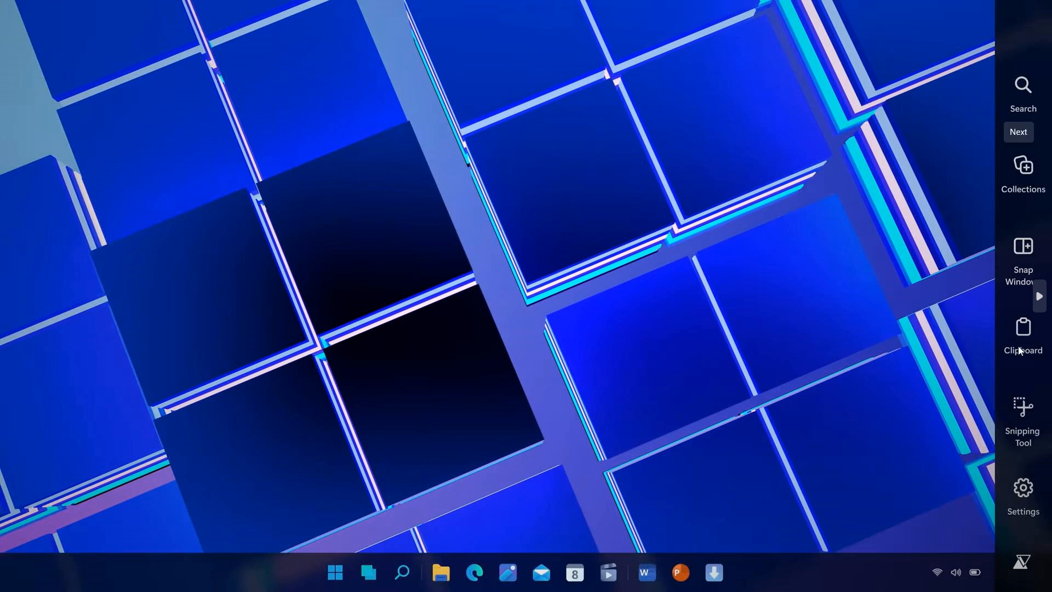
mouse_move(1022, 424)
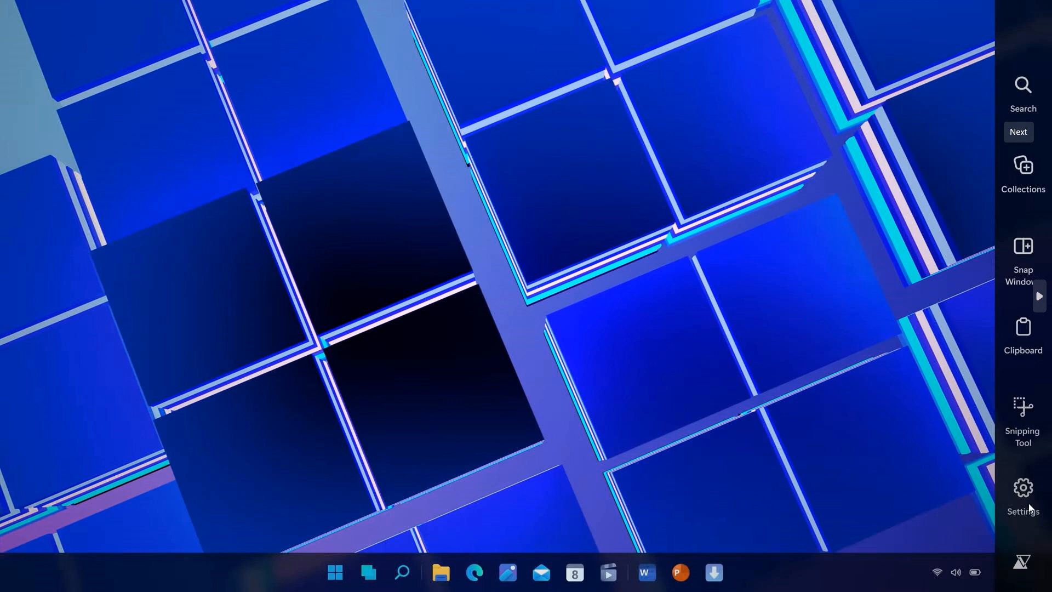
mouse_move(708, 277)
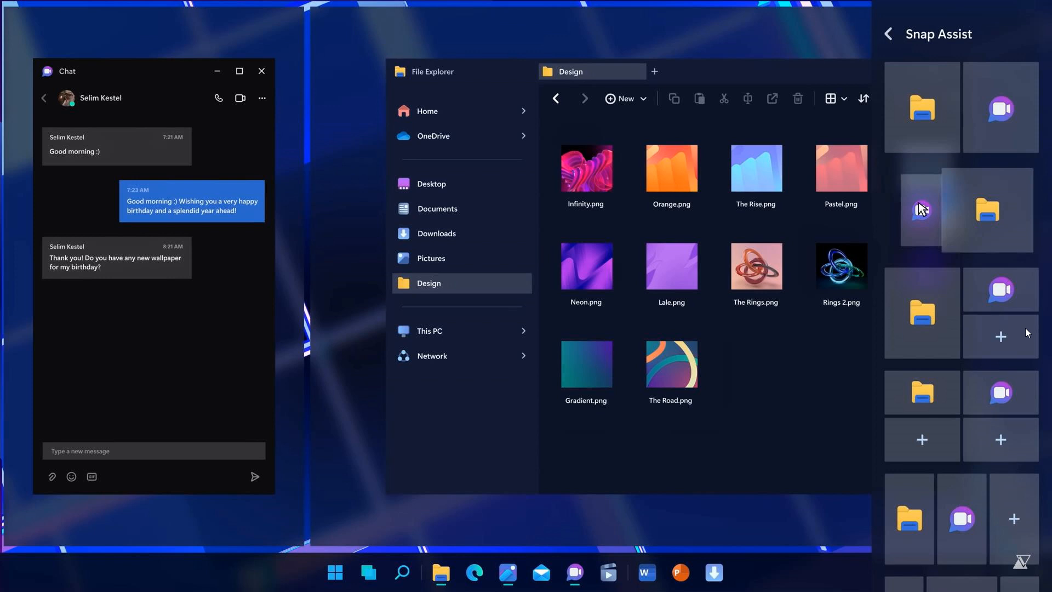
mouse_move(980, 335)
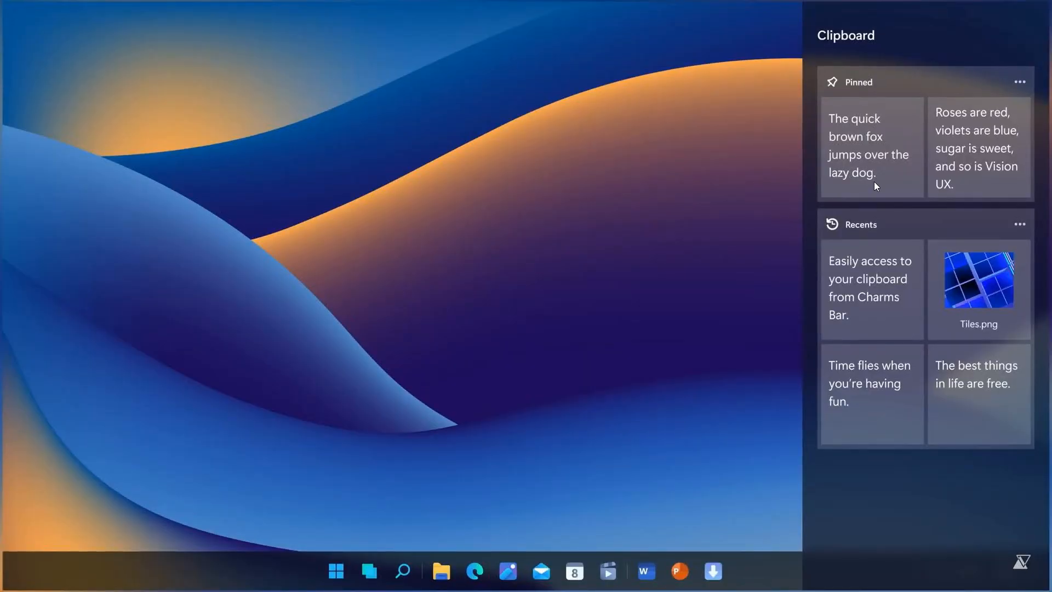
mouse_move(920, 127)
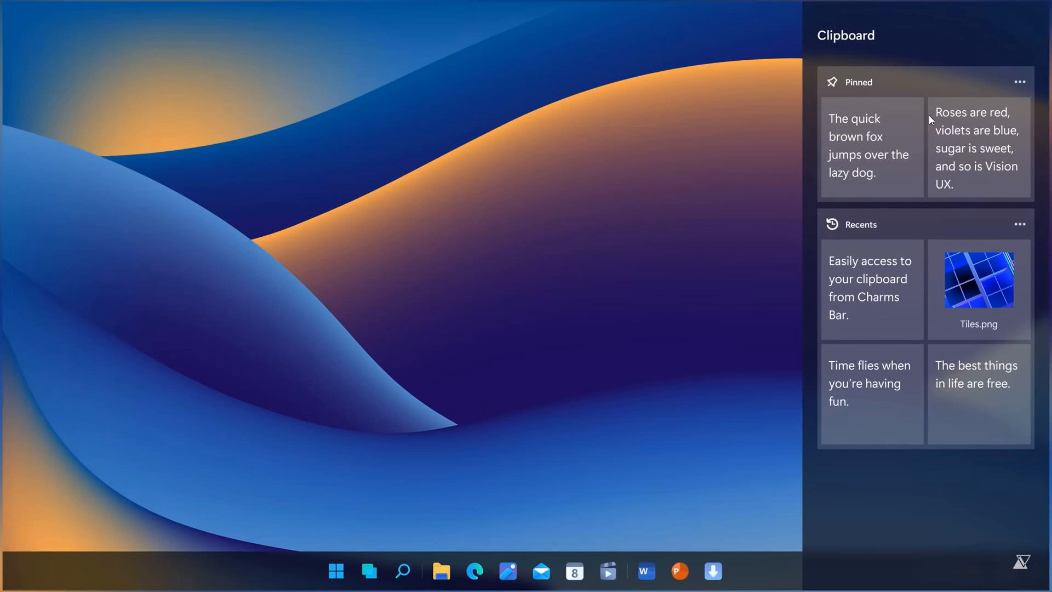
mouse_move(763, 214)
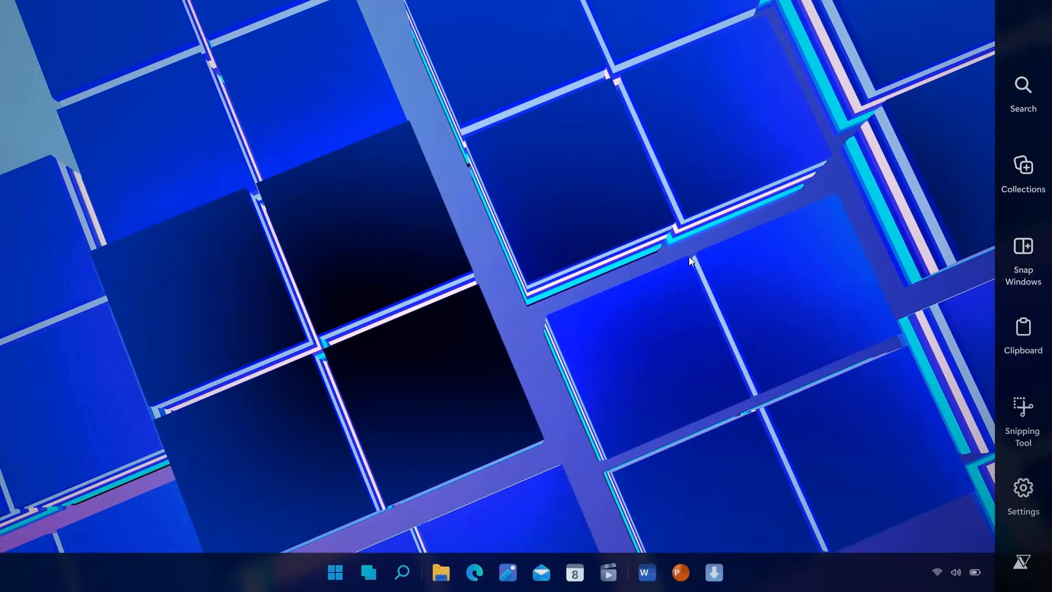
- Briefly bring up the Photos library from the taskbar, then return to the Start screen
left_click(508, 572)
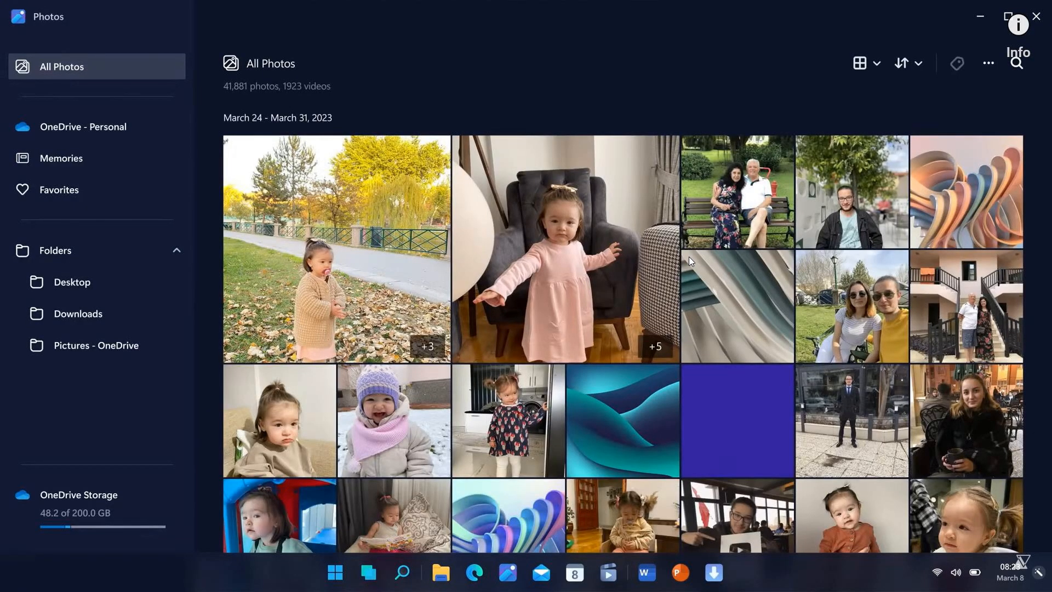
left_click(335, 572)
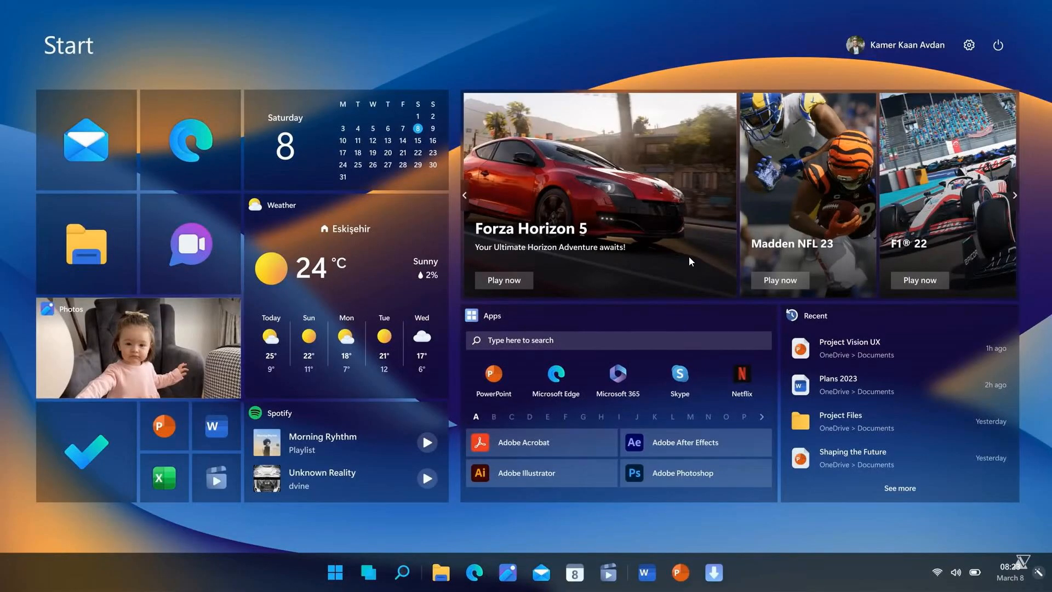